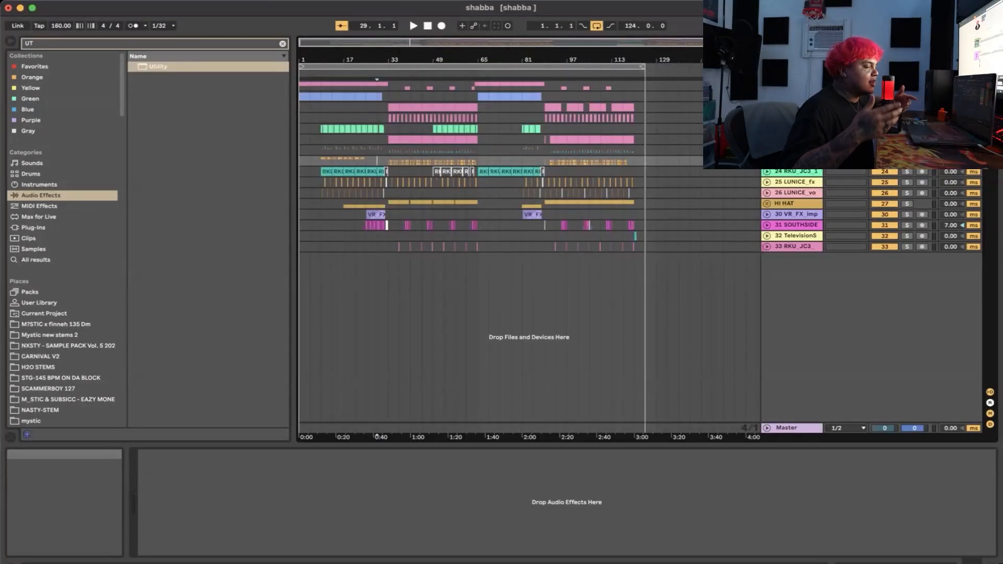
{"action": "mouse_move", "coordinate": [480, 181]}
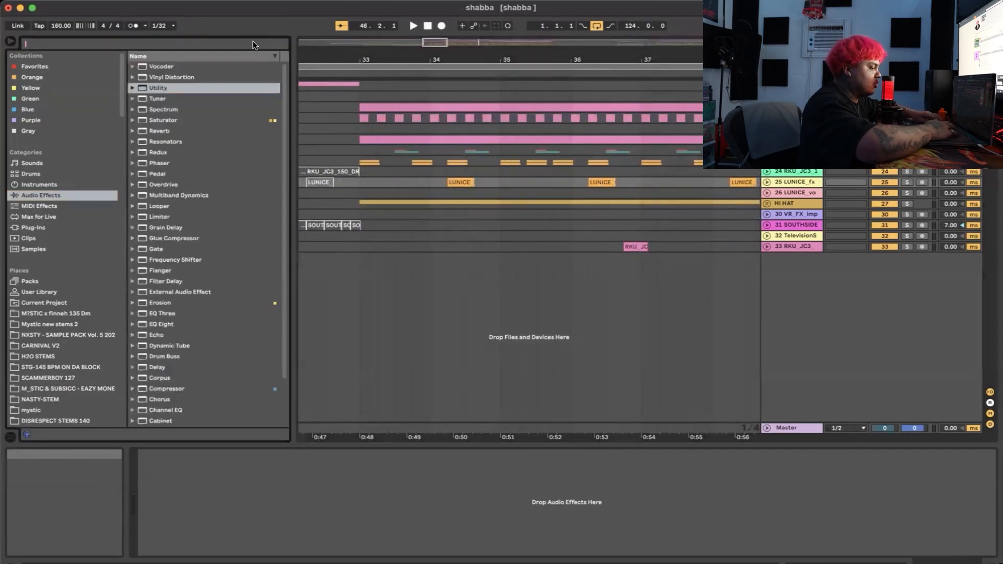
Load Neutron 2 Compressor from a NEUTRON search and apply its Slow Parallel Drums preset.
{"action": "type", "text": "NEUTRON"}
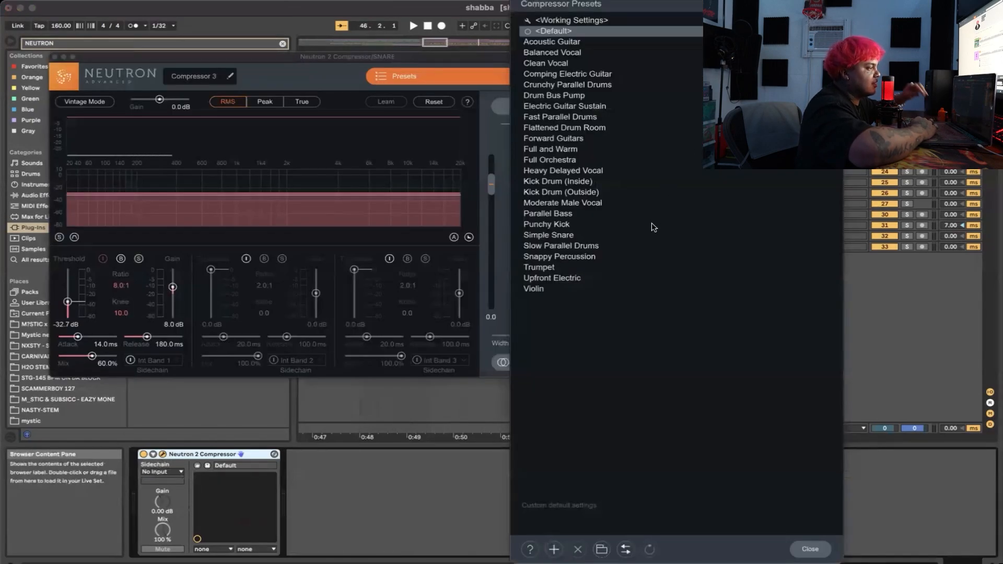
{"action": "left_click", "coordinate": [561, 246]}
{"action": "type", "text": "kHS"}
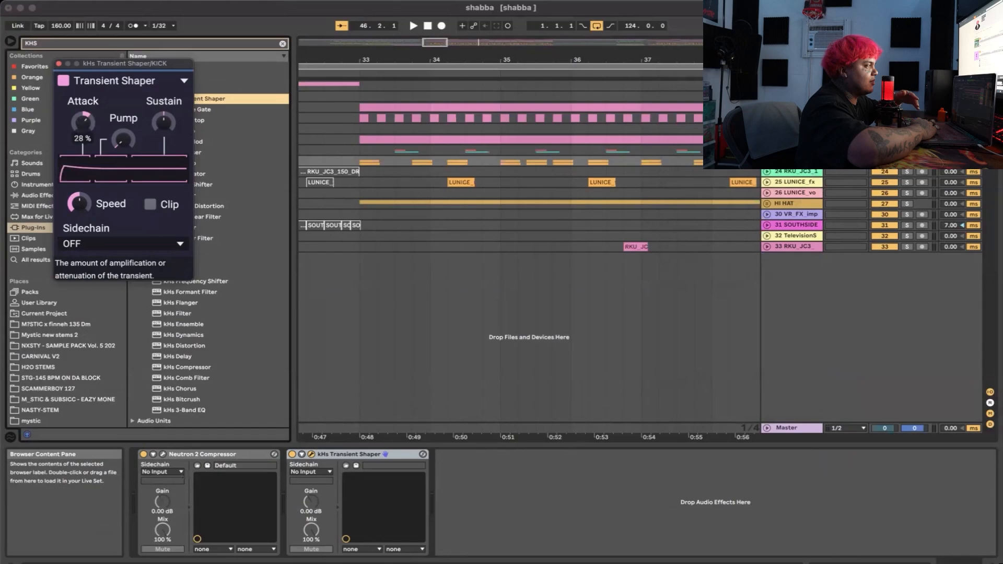
Raise kHs Transient Shaper attack and sustain to 28% and pump to 40%.
{"action": "left_click_drag", "start_coordinate": [164, 122], "coordinate": [164, 135]}
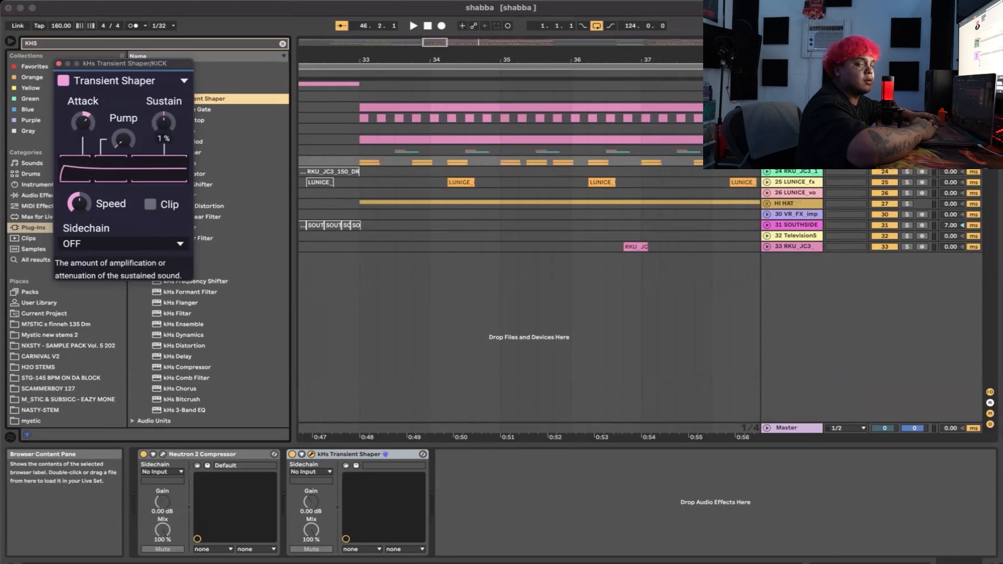
{"action": "left_click_drag", "start_coordinate": [163, 121], "coordinate": [163, 109]}
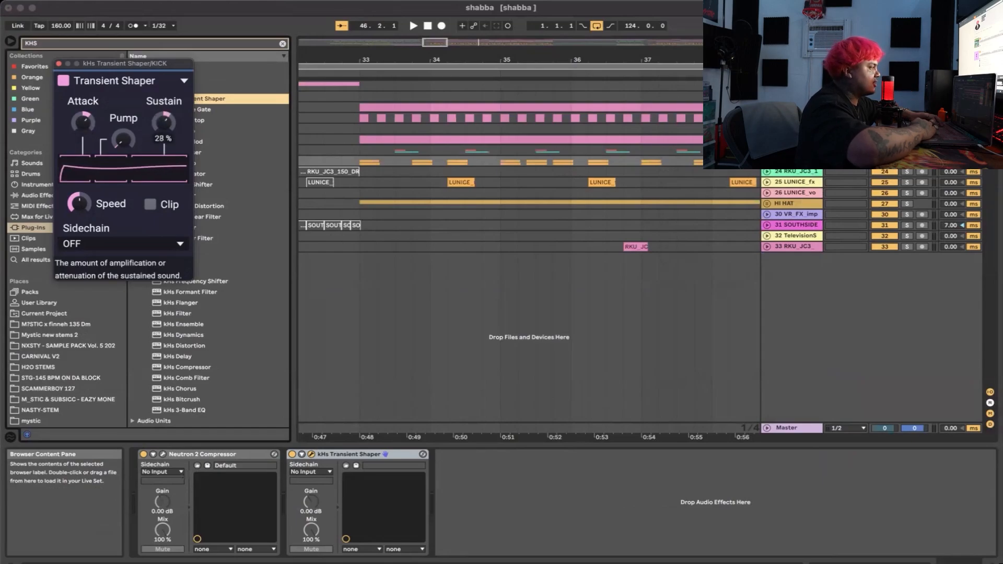
{"action": "mouse_move", "coordinate": [124, 138]}
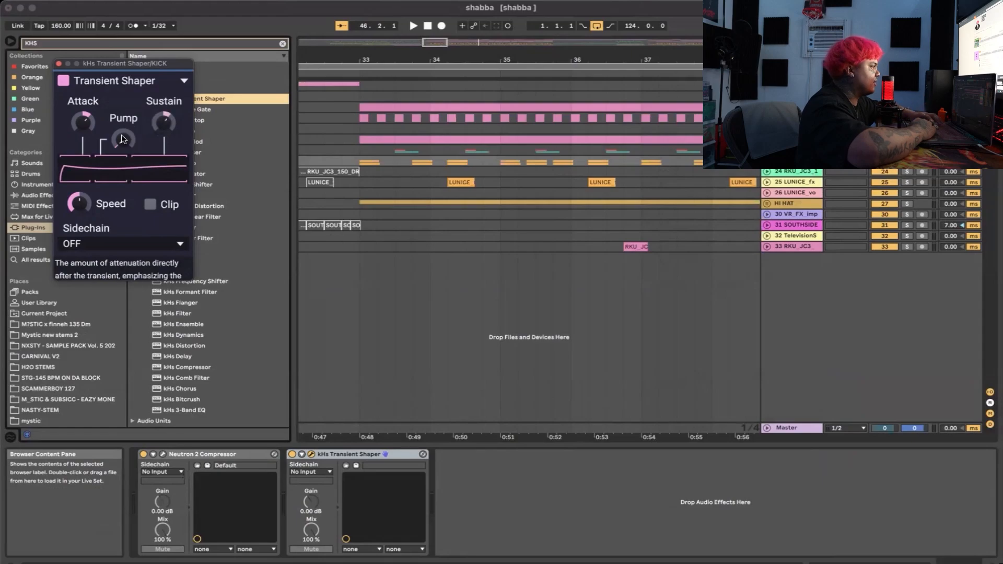
{"action": "left_click_drag", "start_coordinate": [123, 139], "coordinate": [123, 131]}
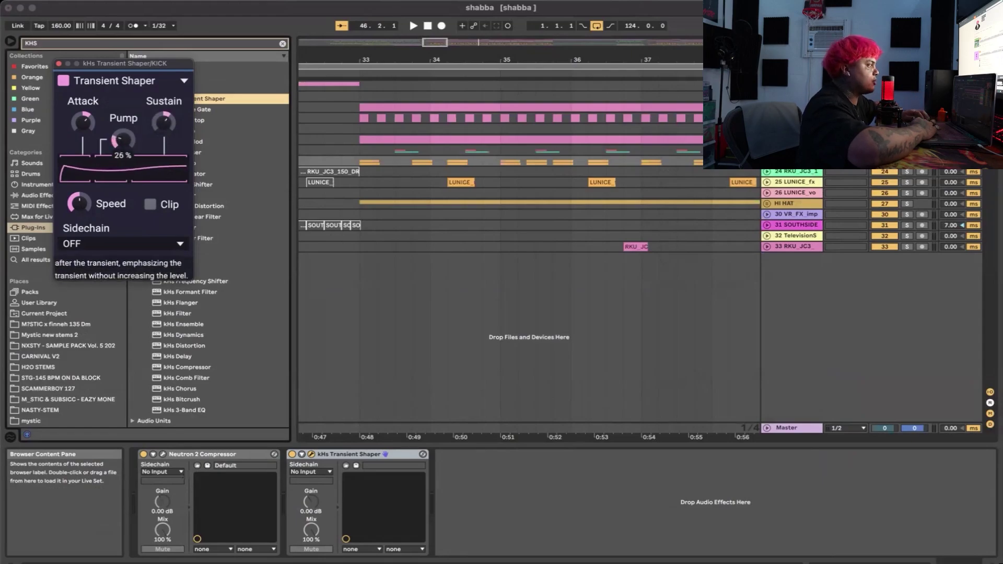
{"action": "left_click_drag", "start_coordinate": [121, 139], "coordinate": [121, 122]}
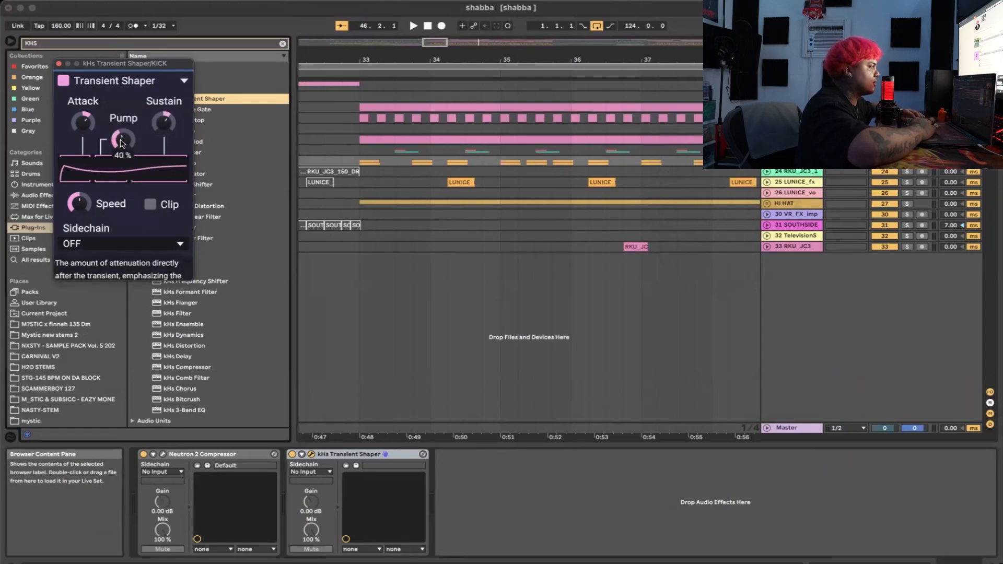